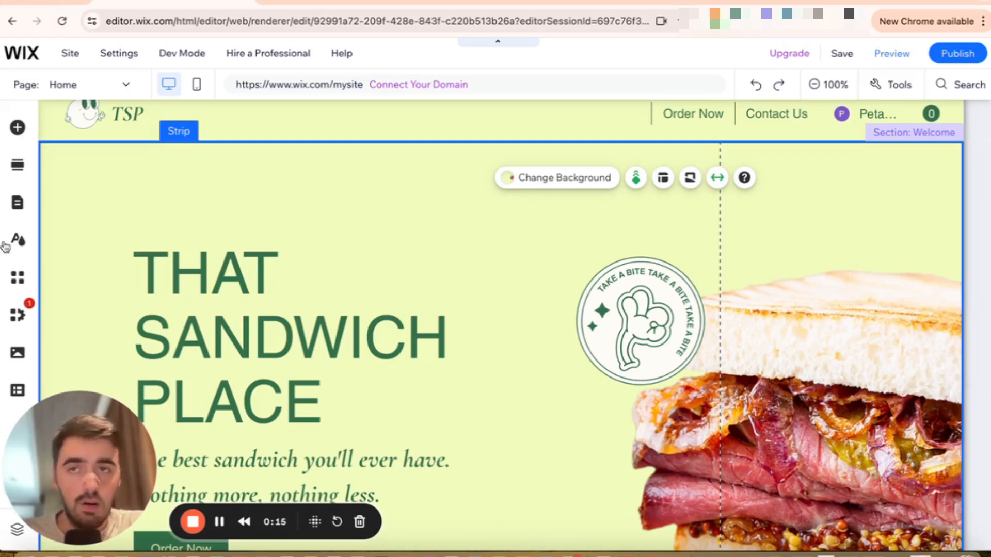
Step: Add a simple vertical menu (Order Now, Contact Us) from Menu & Anchor onto the welcome section
{"action": "left_click", "coordinate": [17, 128]}
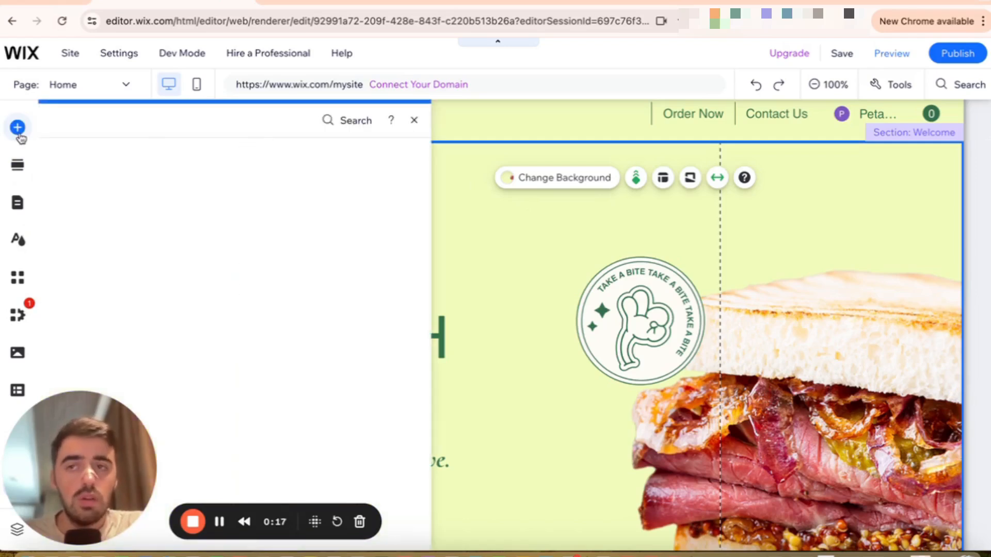
{"action": "left_click", "coordinate": [17, 128]}
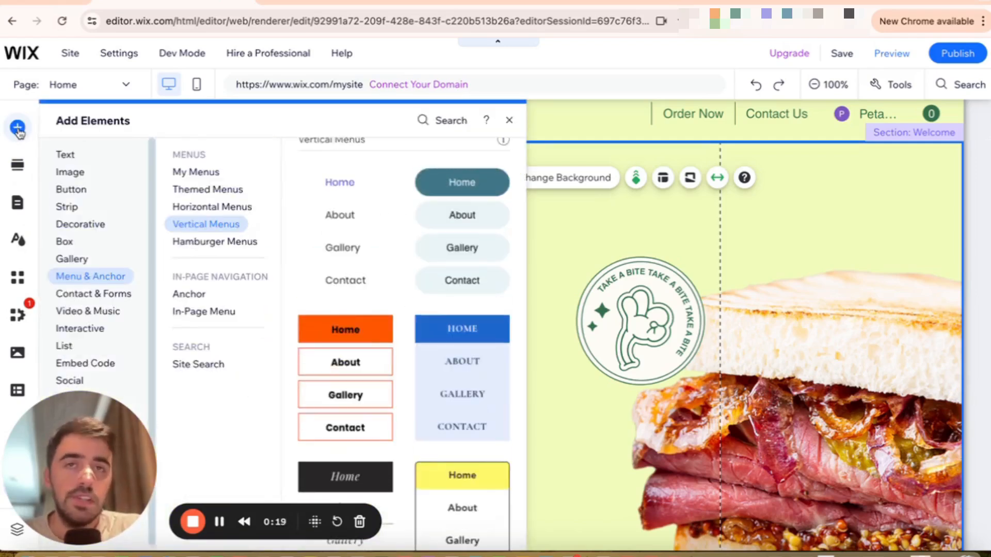
{"action": "mouse_move", "coordinate": [119, 286]}
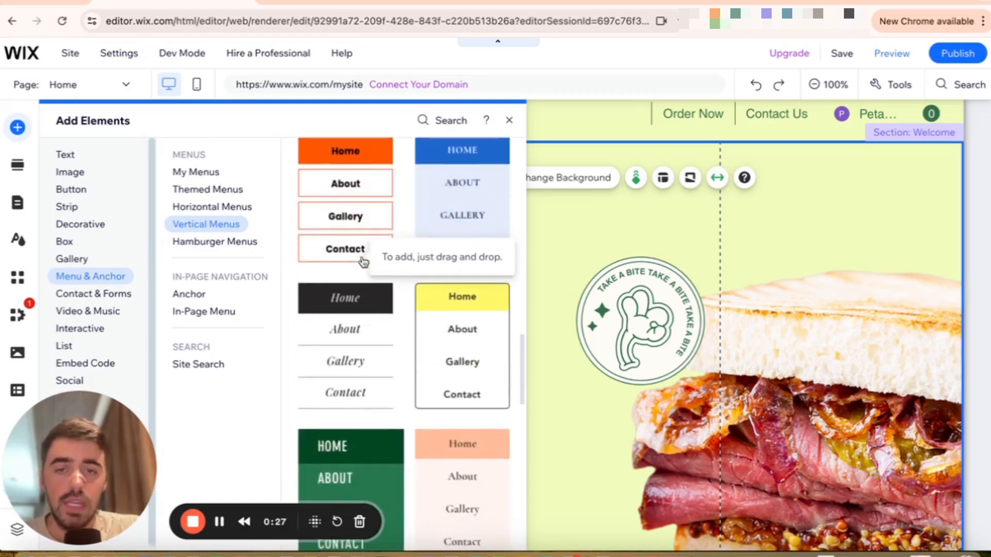
{"action": "scroll", "scroll_direction": "down", "scroll_amount": 3}
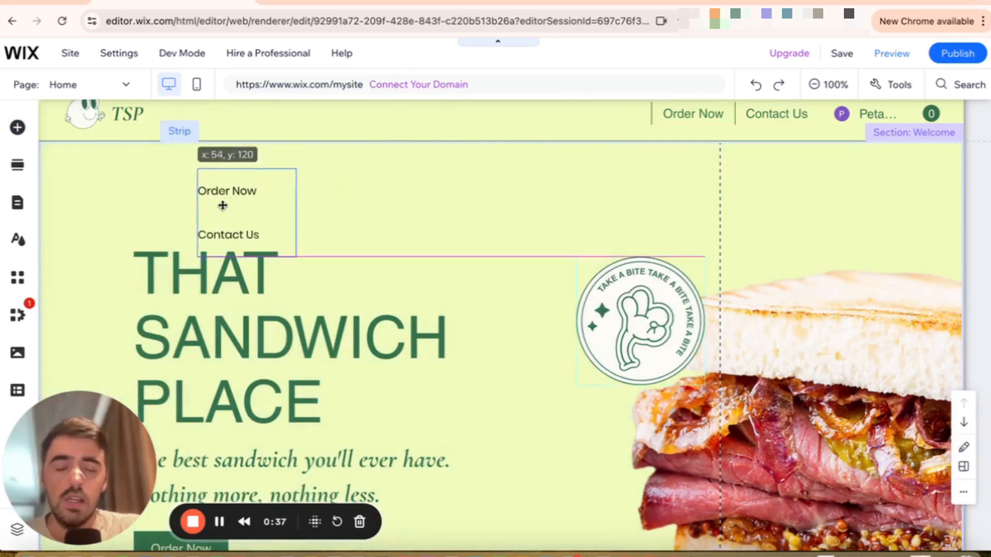
Step: Move the vertical menu to the section's left edge and select it
{"action": "left_click_drag", "start_coordinate": [222, 206], "coordinate": [95, 218]}
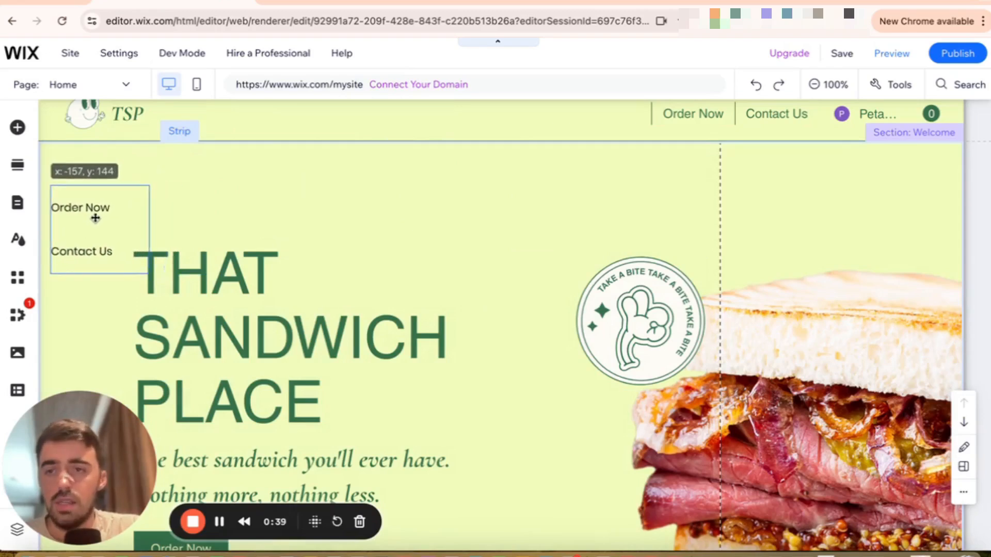
{"action": "left_click", "coordinate": [95, 227]}
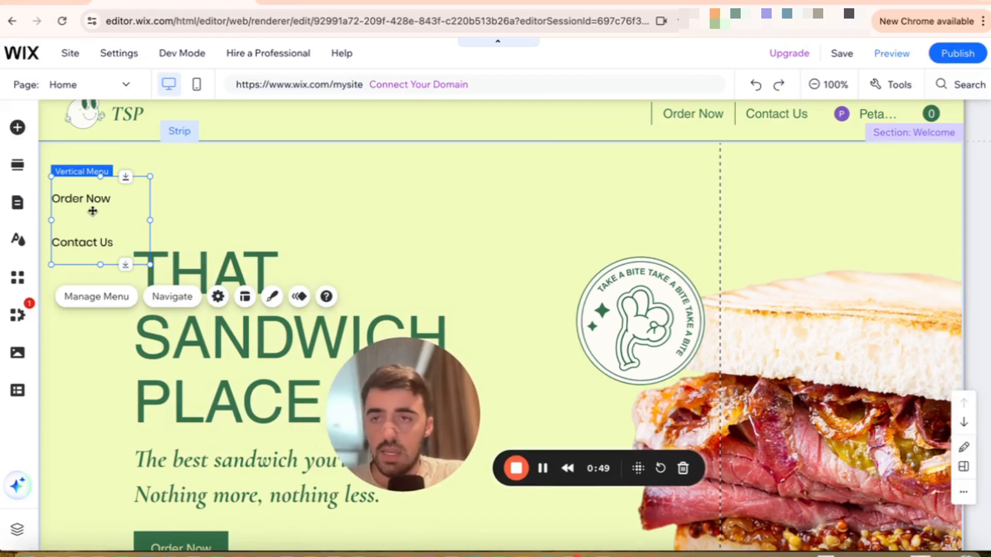
Step: Pin the vertical menu to screen from its context menu, defaulting to top-left with 20 px offsets
{"action": "right_click", "coordinate": [92, 211]}
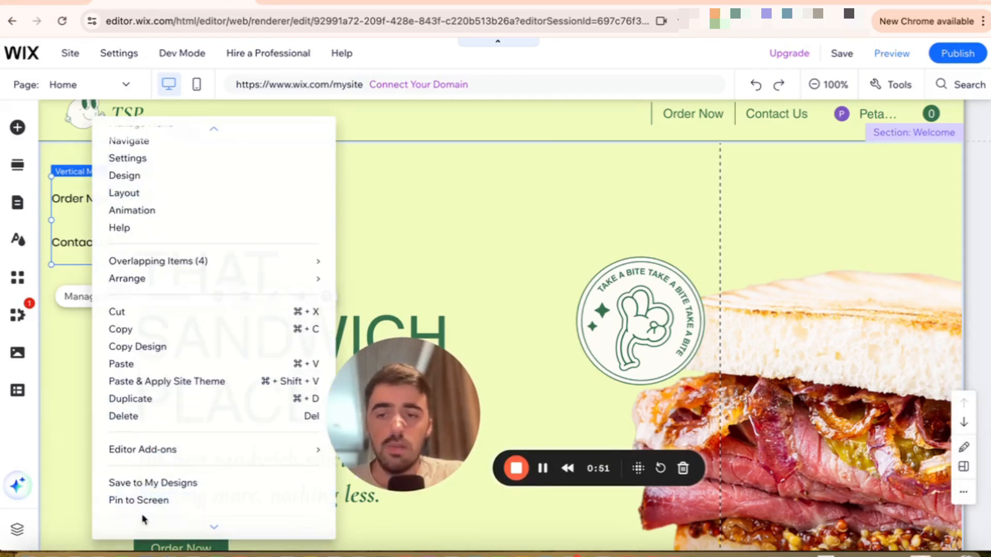
{"action": "left_click", "coordinate": [138, 499]}
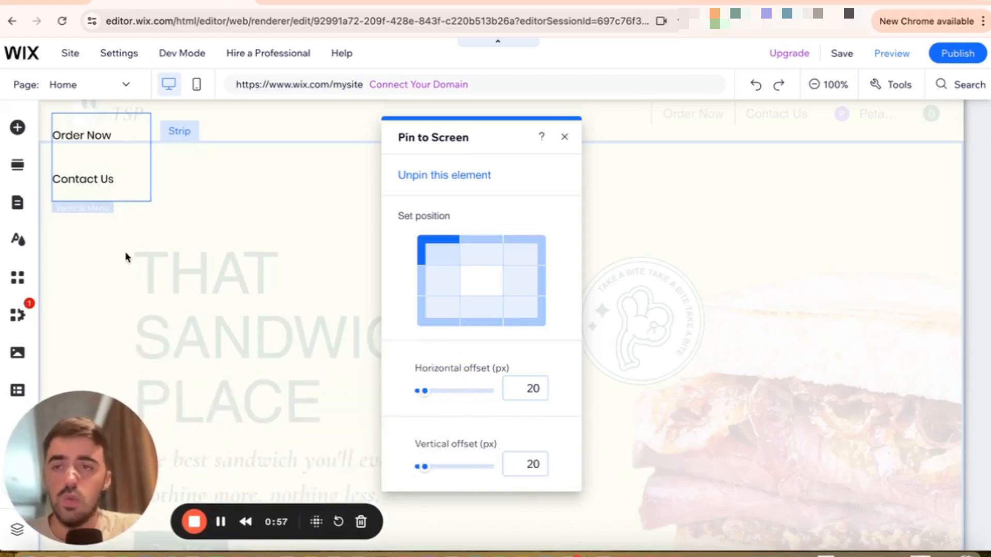
Step: Pin the menu at right-middle with horizontal offset 50 and vertical offset -42
{"action": "left_click", "coordinate": [532, 281]}
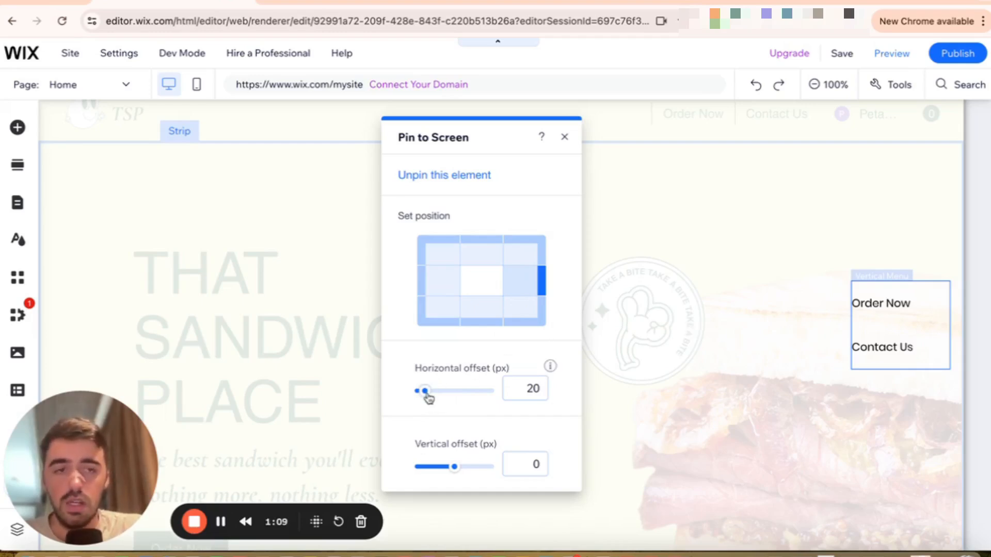
{"action": "left_click_drag", "start_coordinate": [424, 390], "coordinate": [431, 390]}
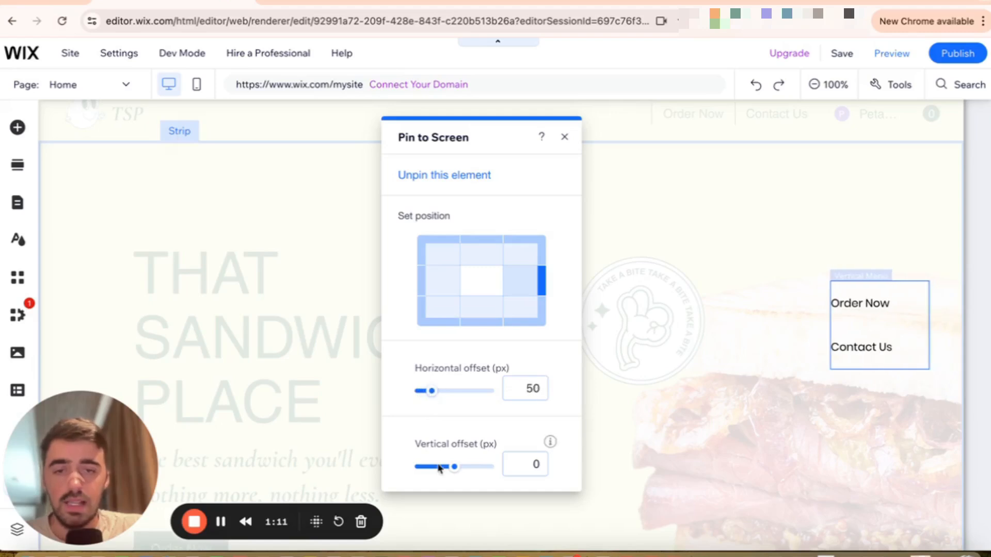
{"action": "left_click_drag", "start_coordinate": [457, 466], "coordinate": [446, 467]}
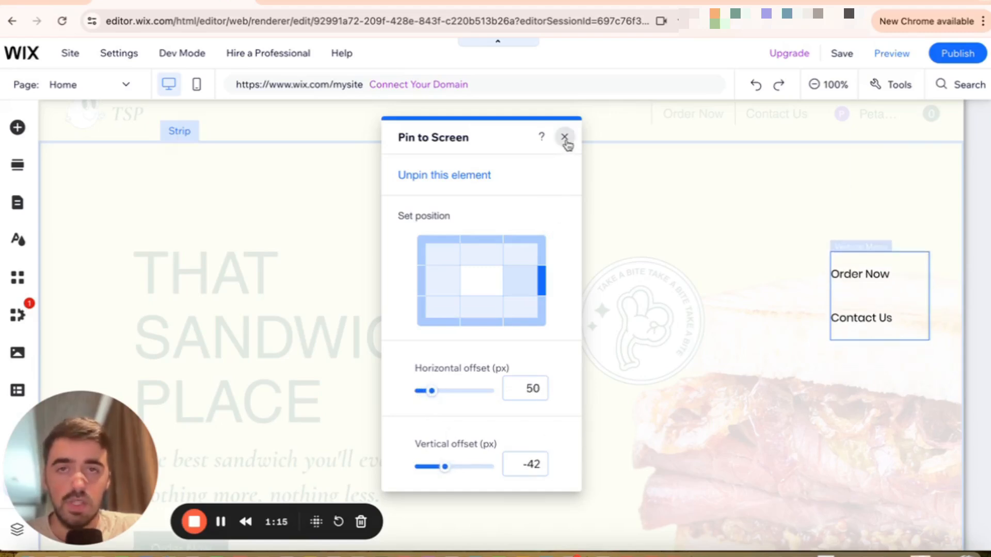
{"action": "left_click", "coordinate": [564, 137]}
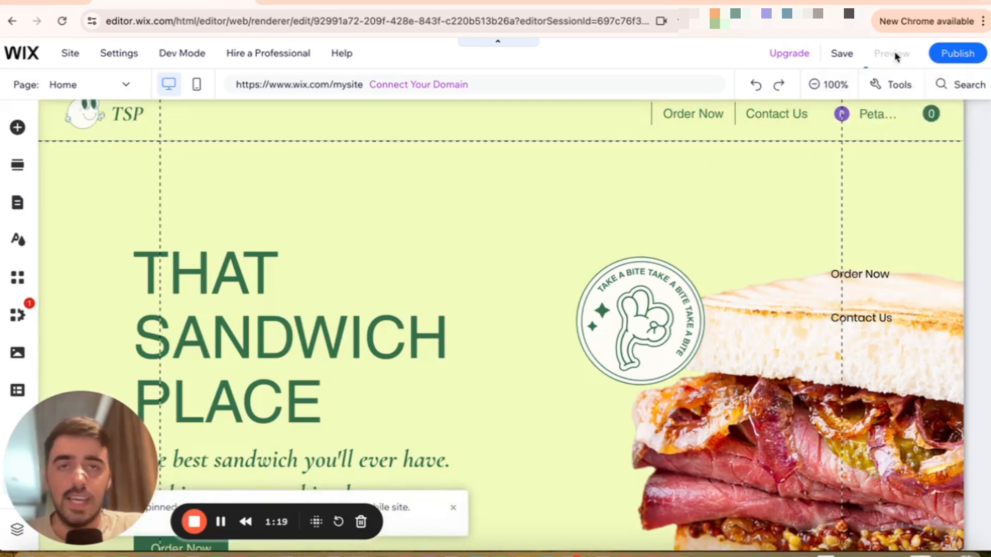
Step: Preview the site and scroll down to confirm the pinned menu stays in place
{"action": "left_click", "coordinate": [891, 52]}
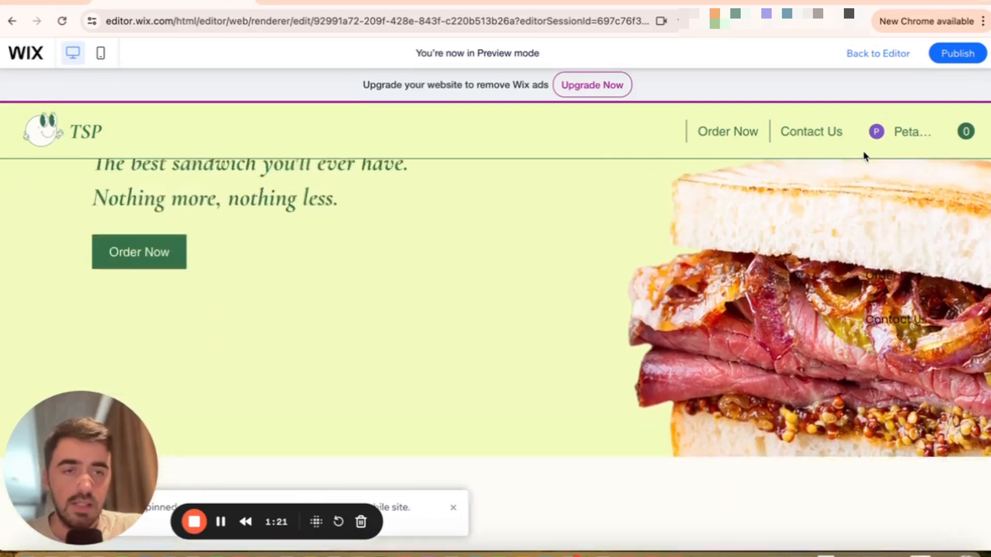
{"action": "scroll", "scroll_direction": "down", "scroll_amount": 3}
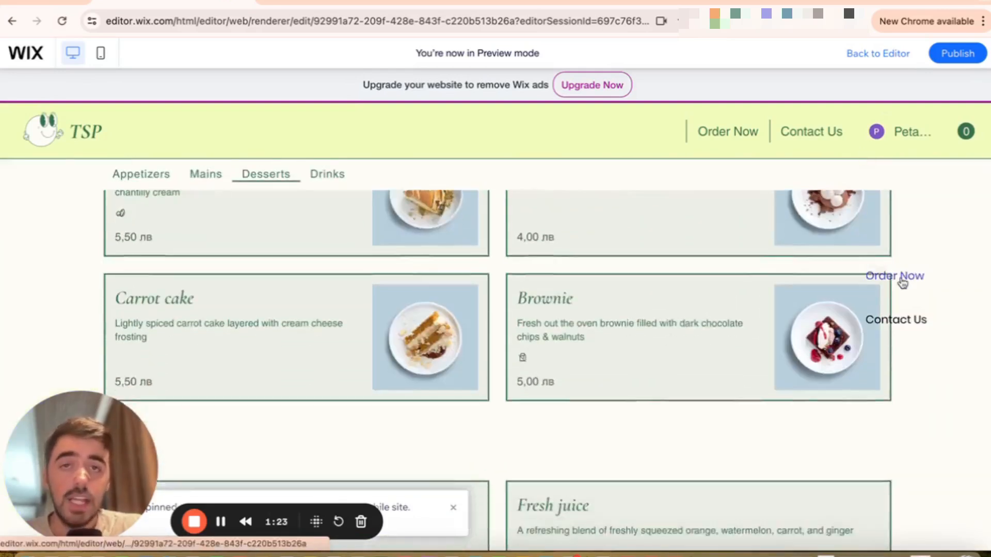
{"action": "scroll", "scroll_direction": "down", "scroll_amount": 3}
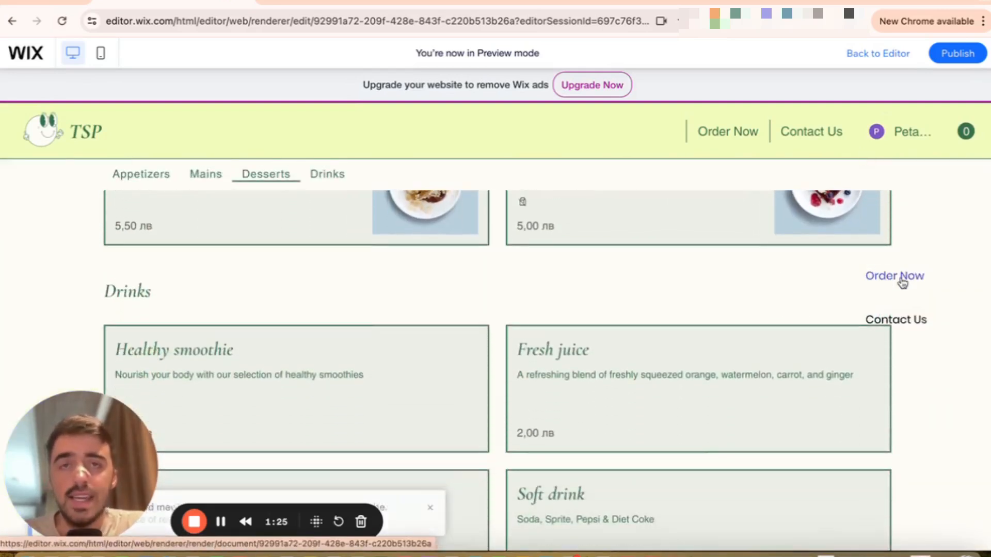